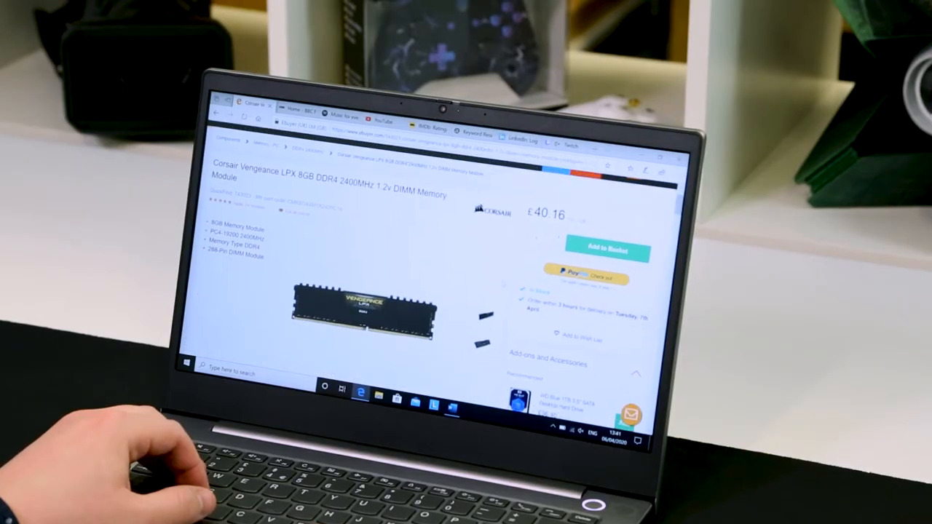
Lock the laptop with Win+L, then show the Twitch homepage full screen in Chrome
scroll("down", 3)
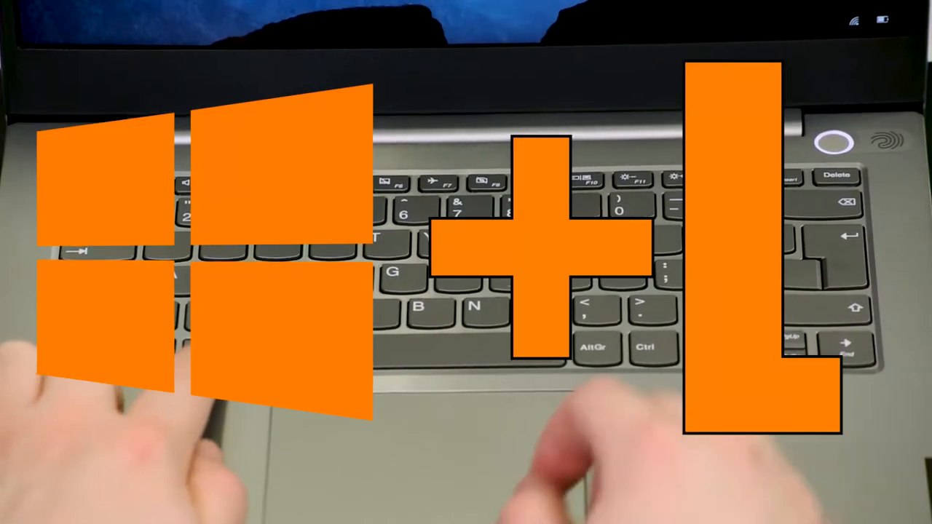
key("Win+l")
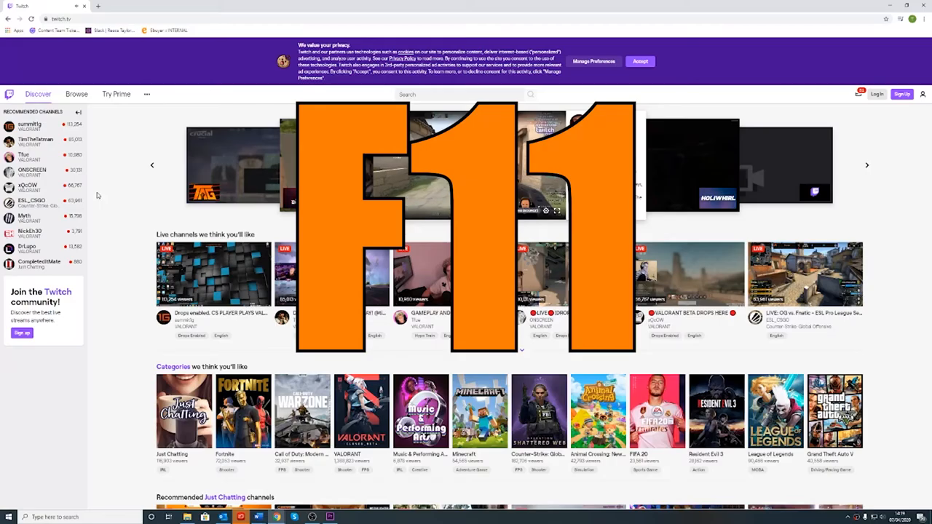
key("f11")
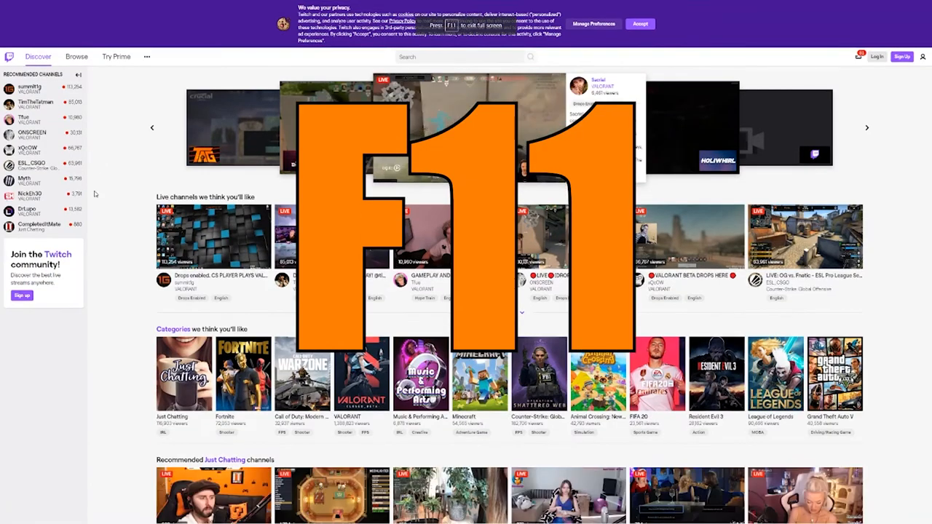